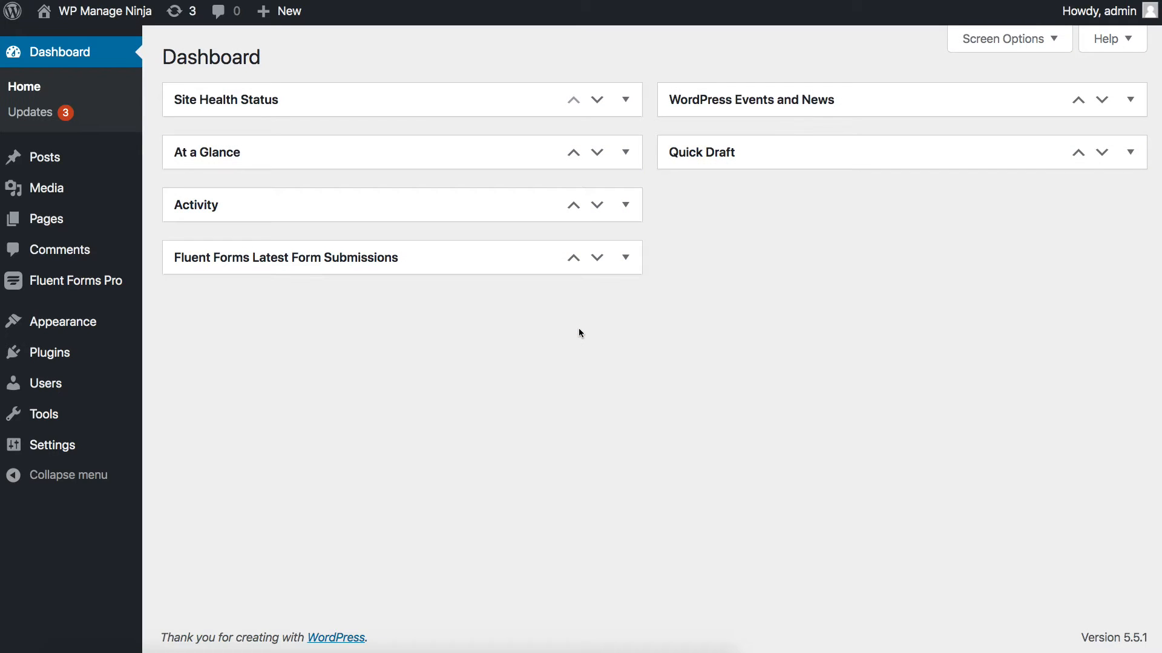
mouse_move(76, 281)
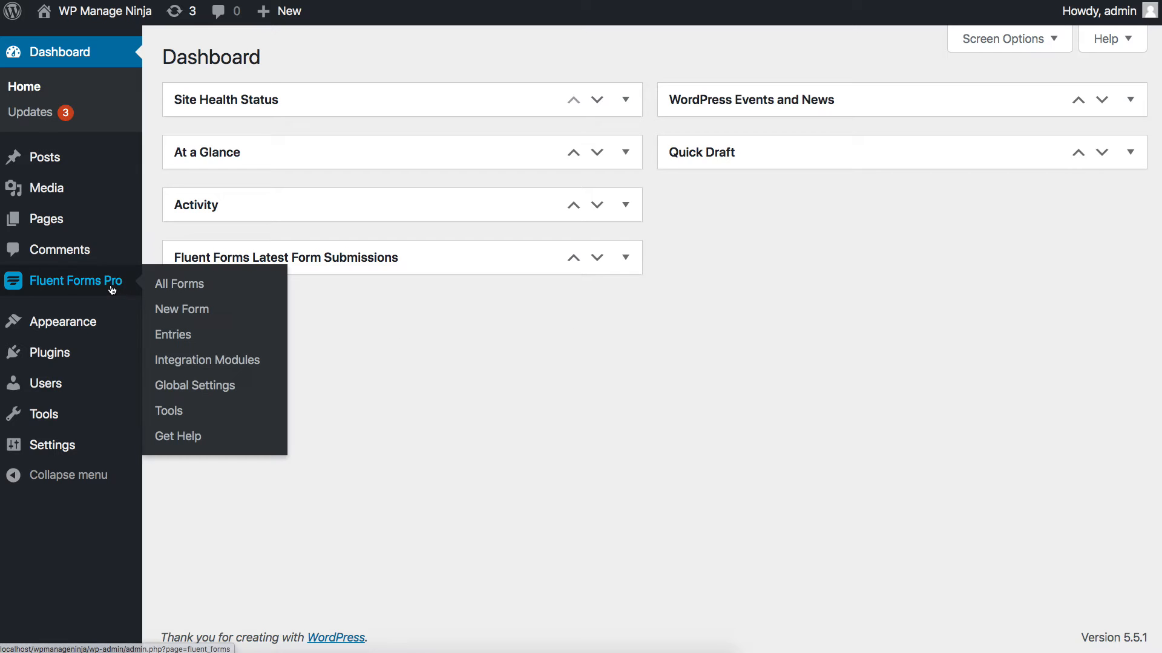
- Switch the CampaignMonitor module to Enabled in the Fluent Forms integration modules list
click(207, 360)
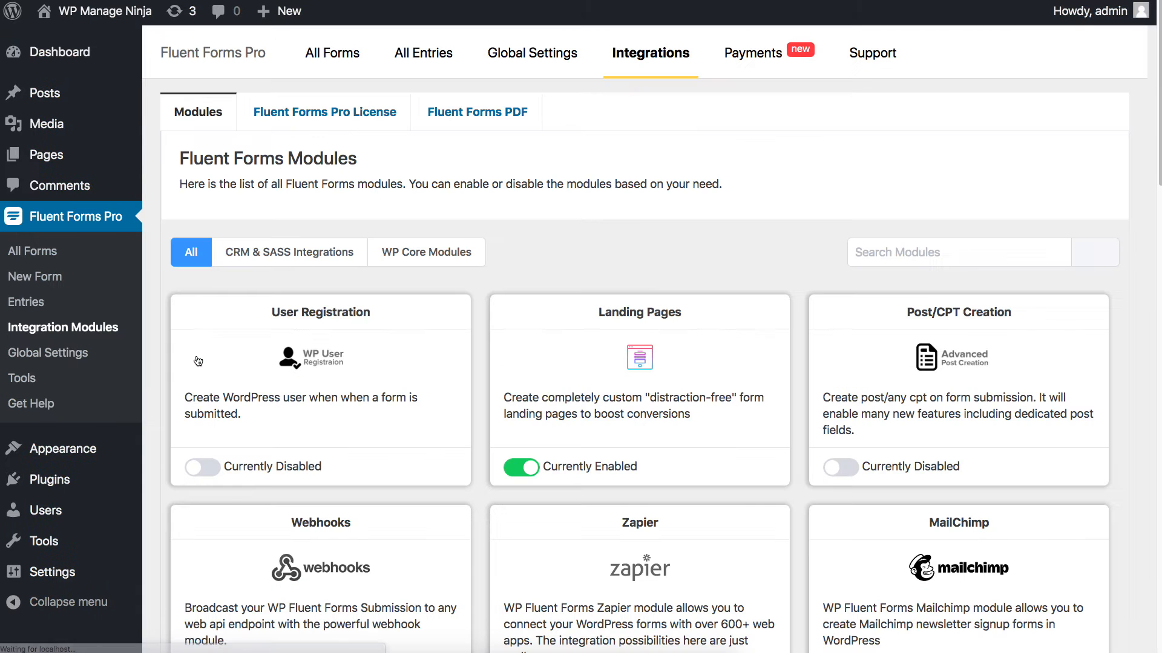
mouse_move(1023, 258)
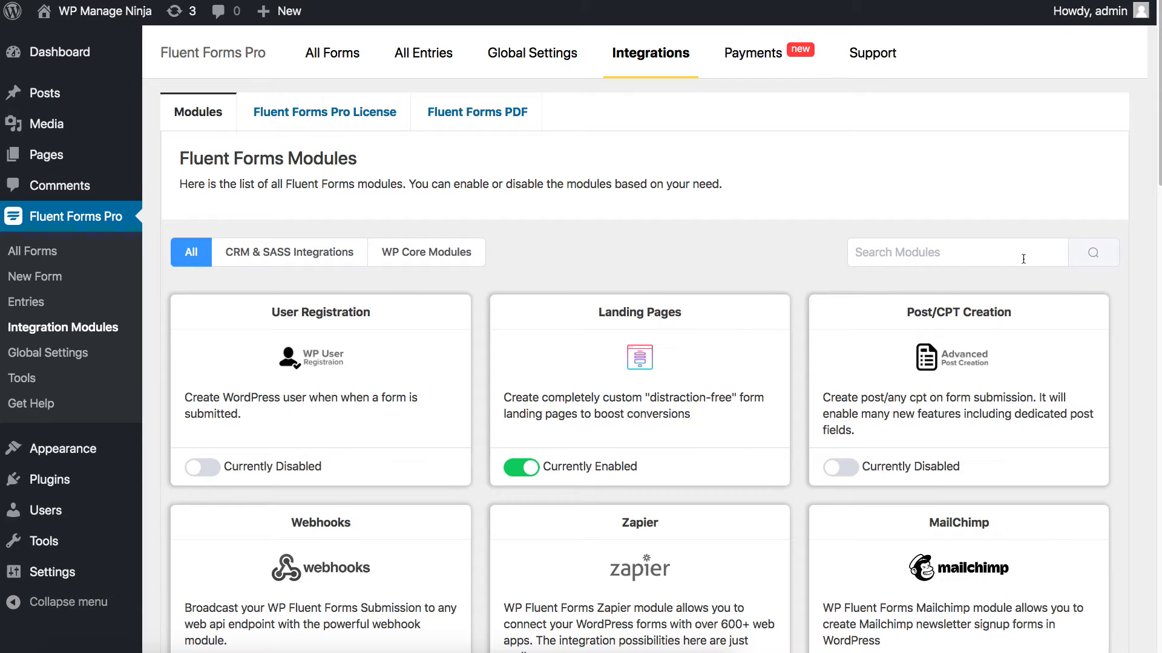
scroll(down, 3)
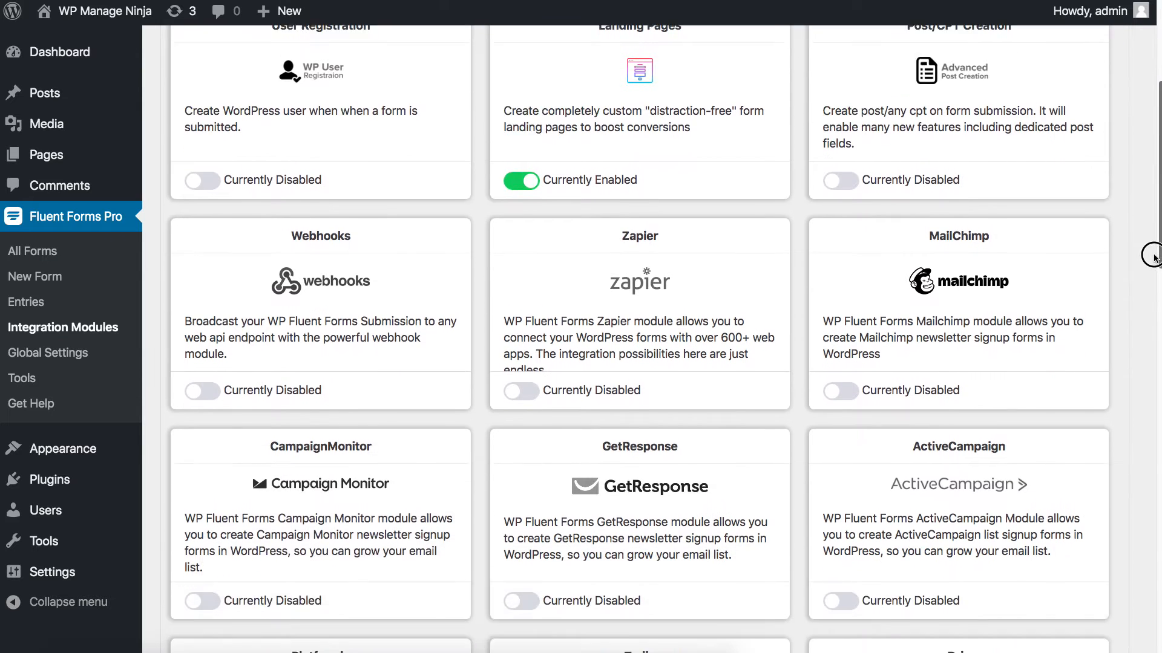
scroll(down, 3)
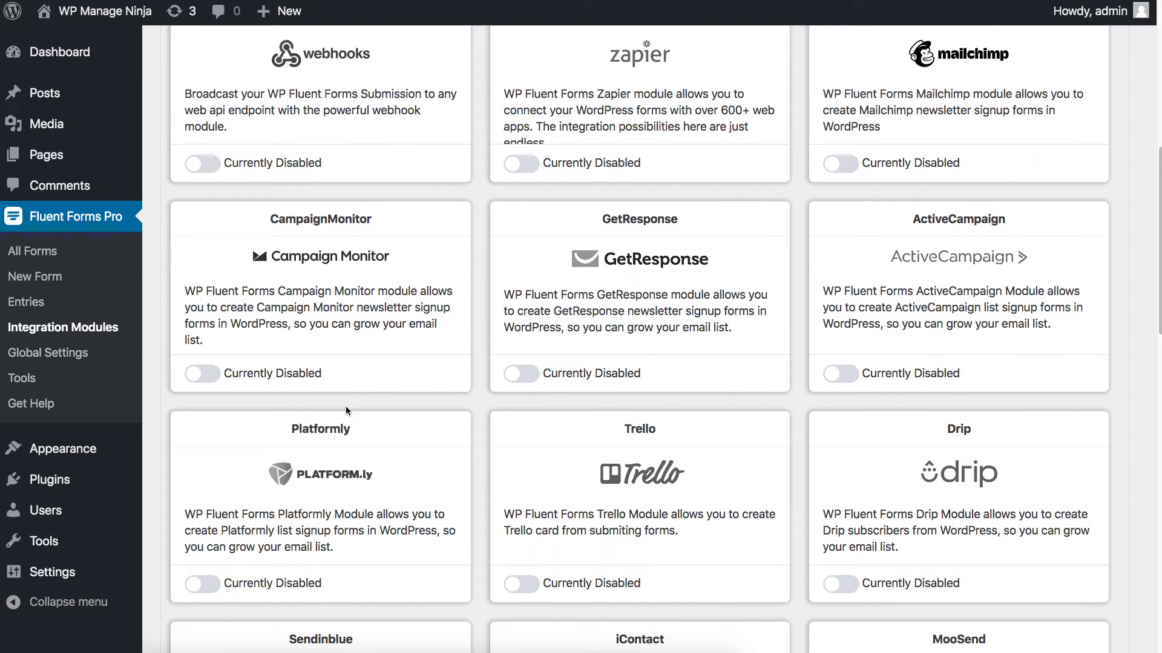
click(202, 373)
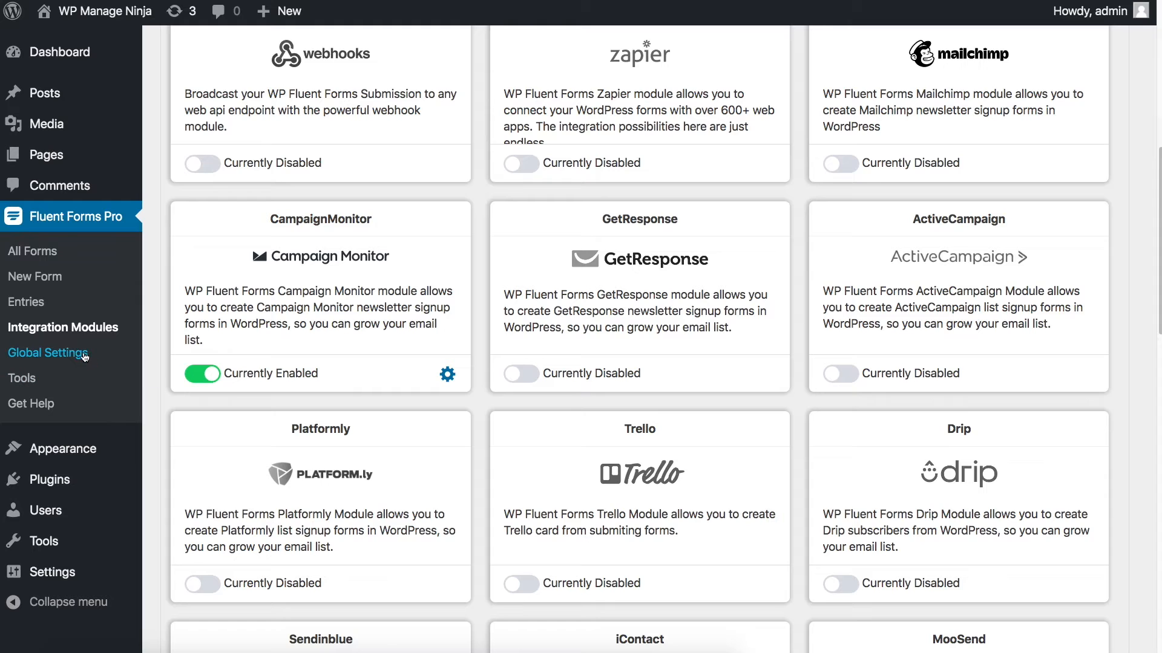
- Show the CampaignMonitor API settings under Fluent Forms Global Settings
click(47, 353)
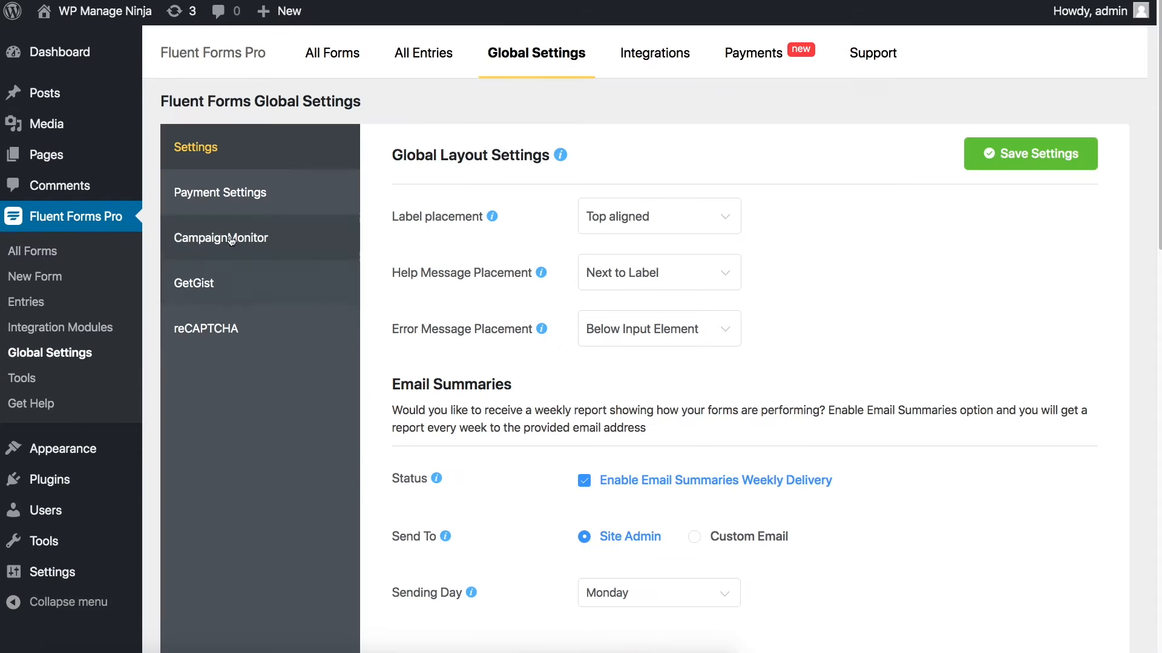
click(221, 237)
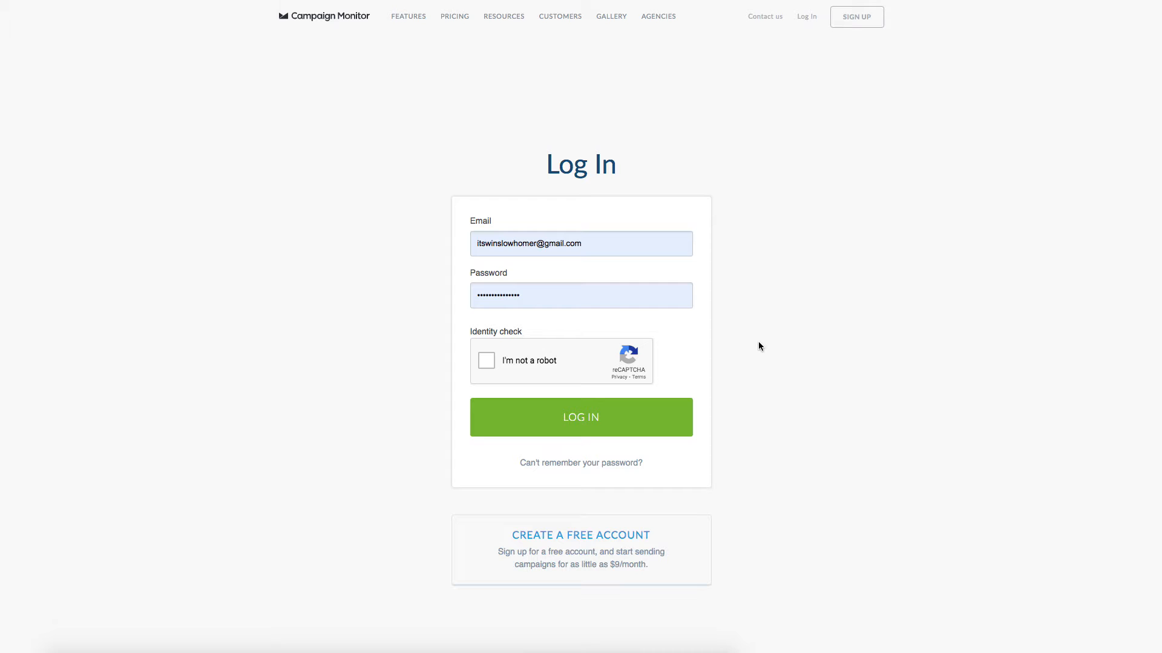
- Pass the reCAPTCHA, log in to Campaign Monitor, and reach Account settings > API keys
click(486, 360)
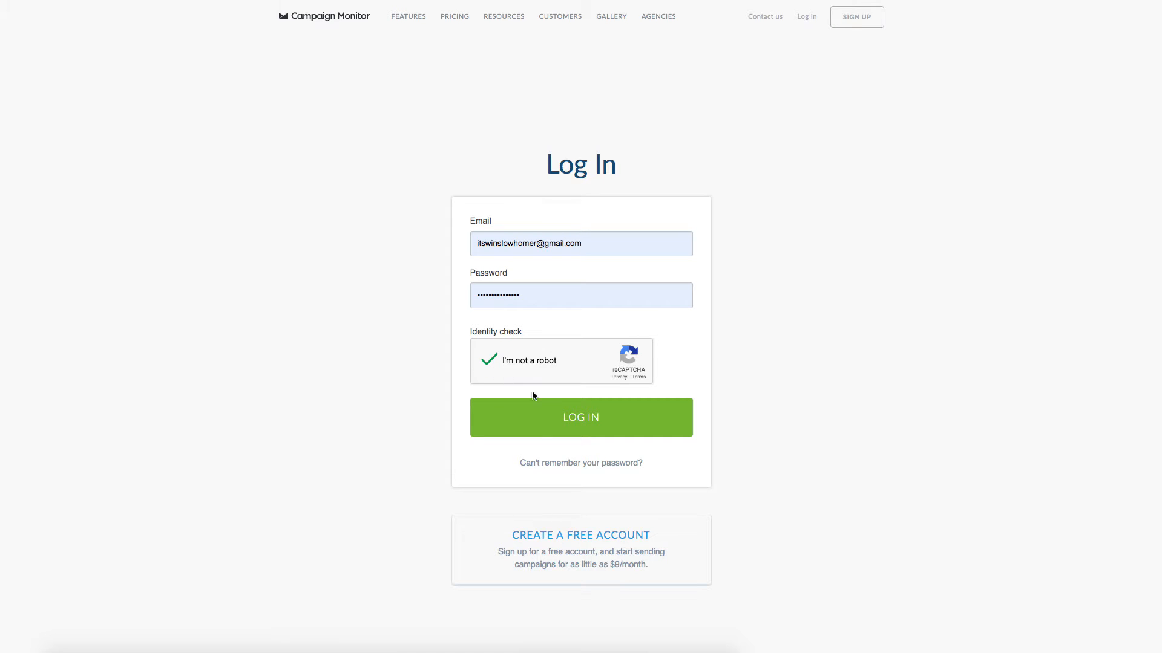
click(581, 417)
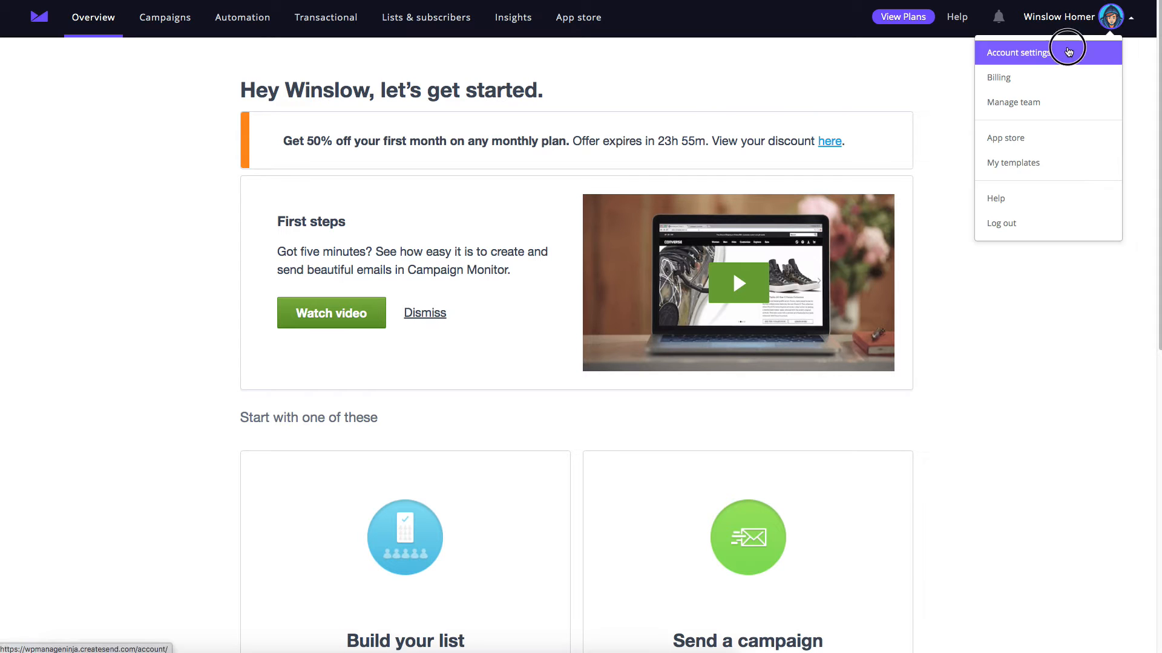
click(1019, 52)
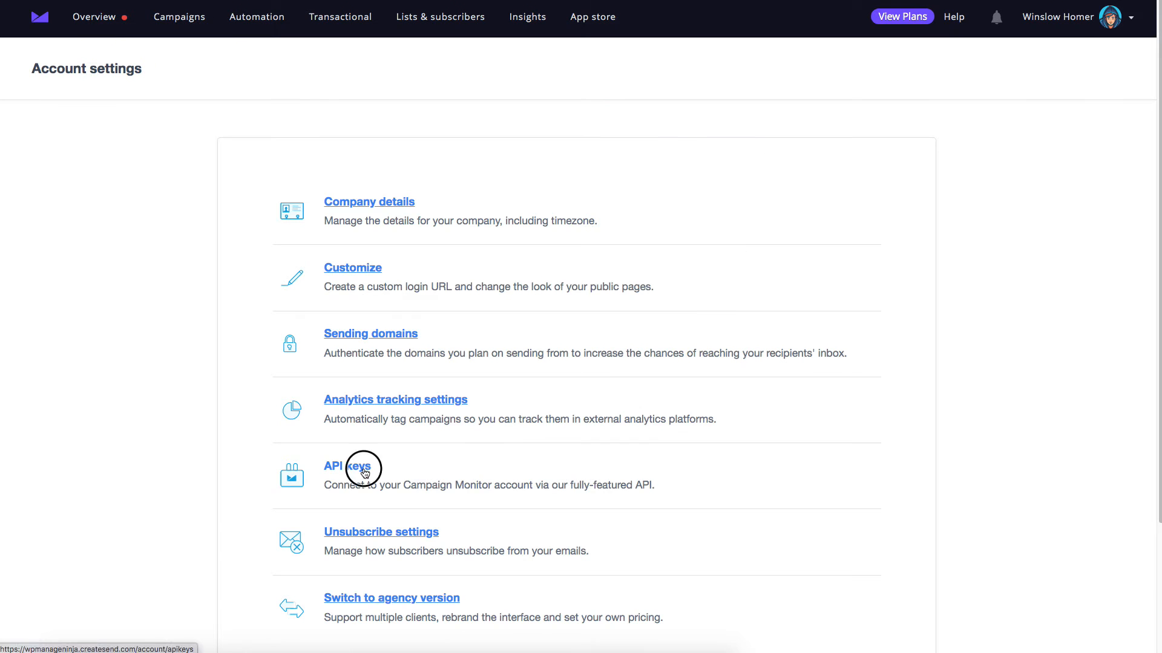
click(350, 466)
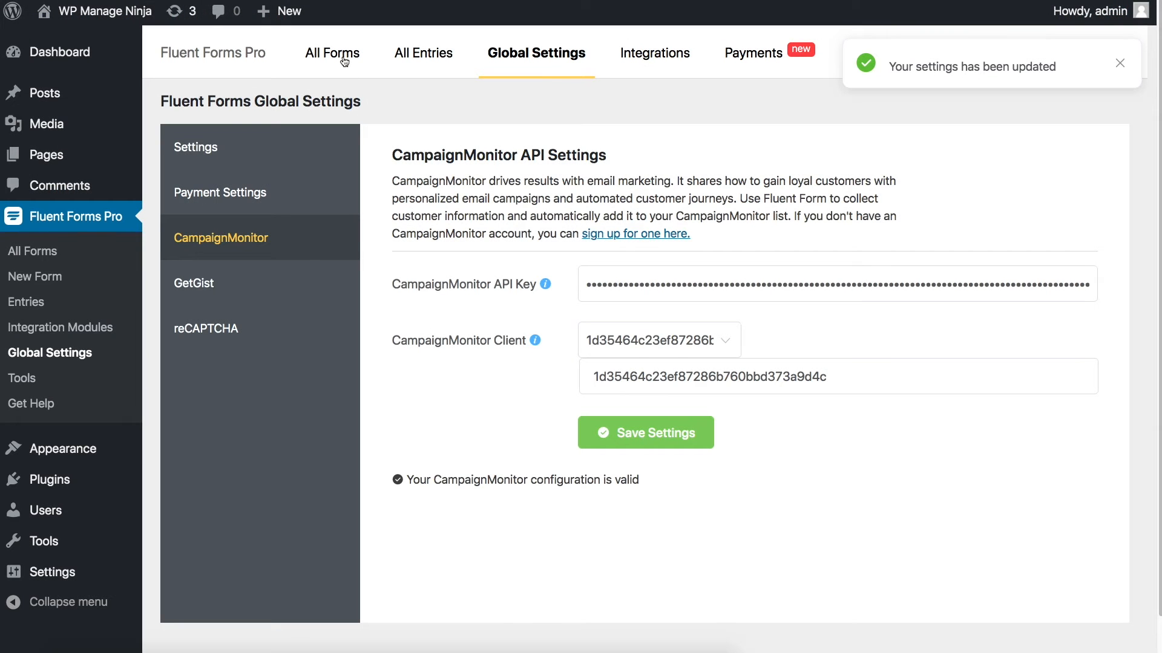
- Show the Registration Form's Marketing & CRM Integrations and start a new Campaign Monitor feed
click(333, 53)
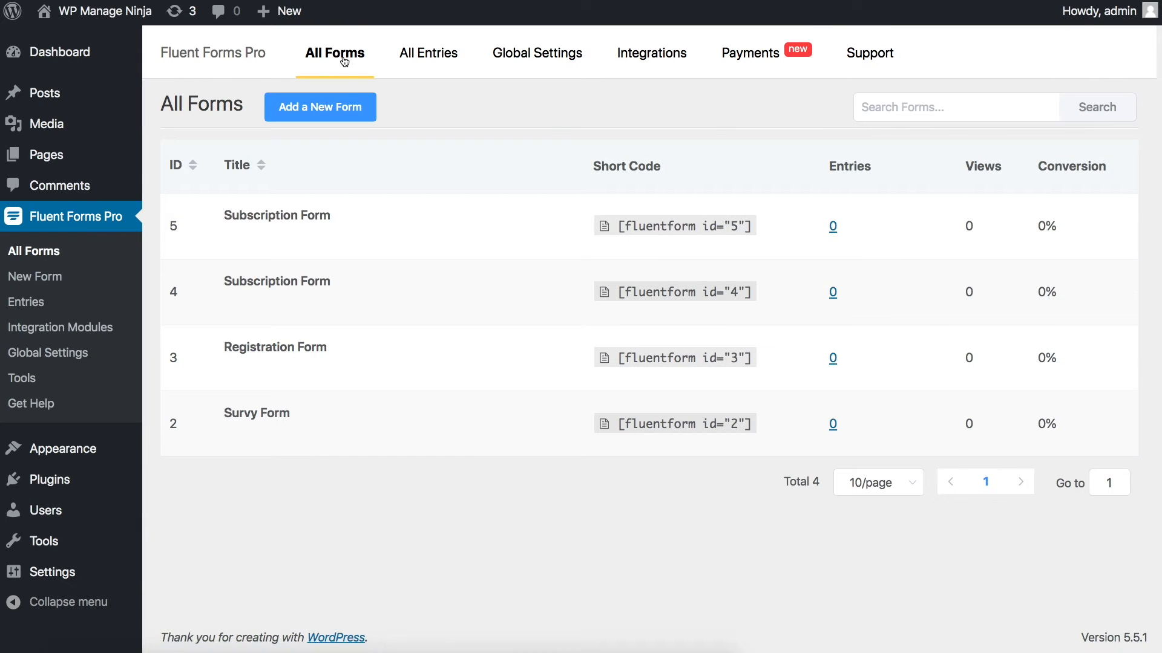
mouse_move(275, 347)
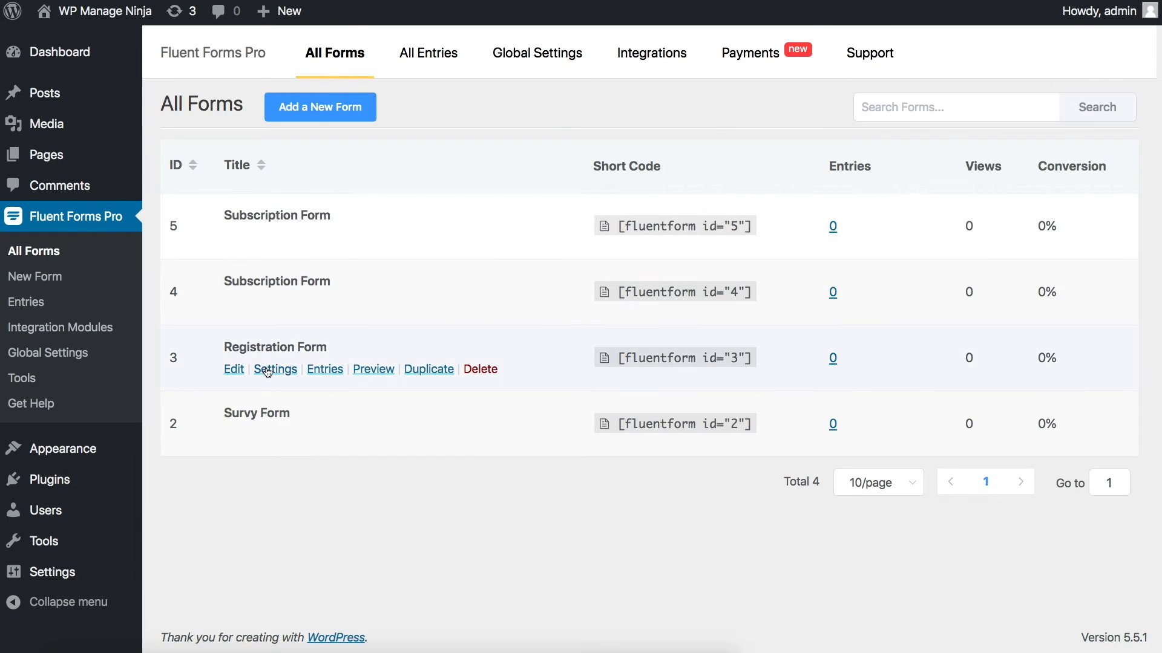
click(275, 369)
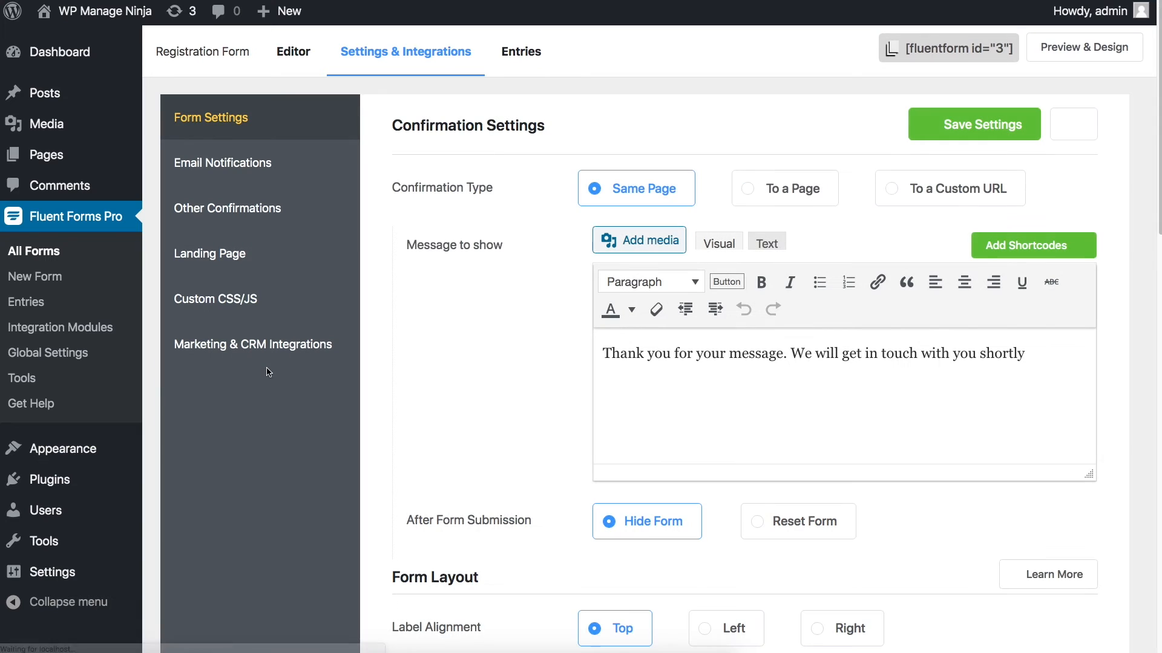
click(253, 345)
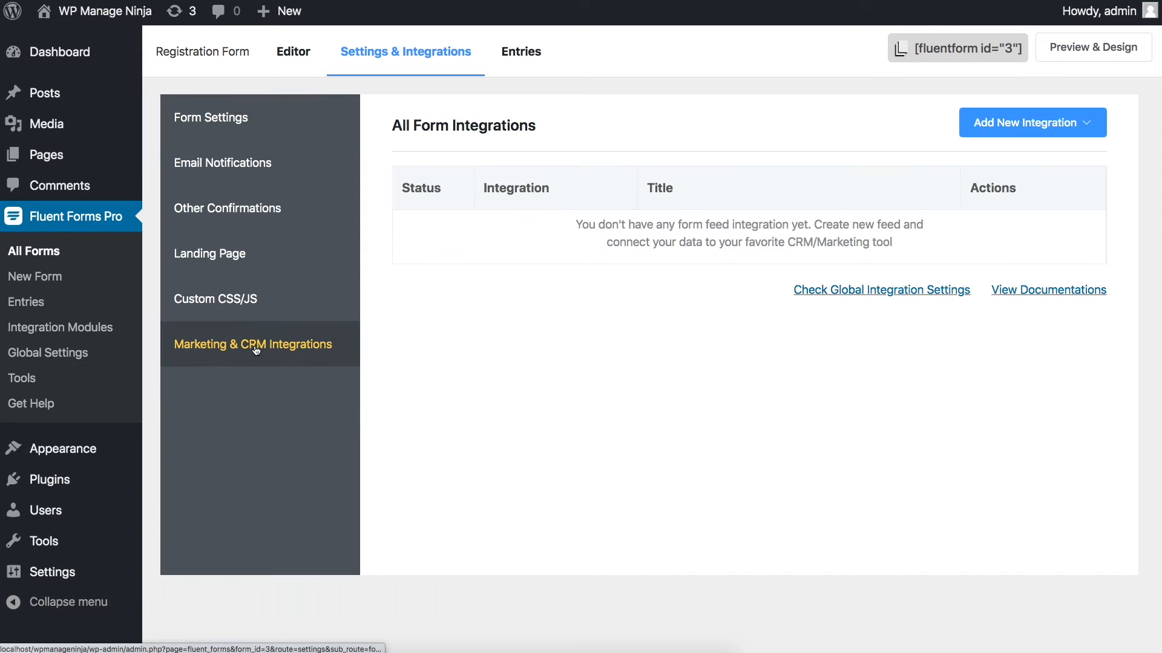
mouse_move(767, 237)
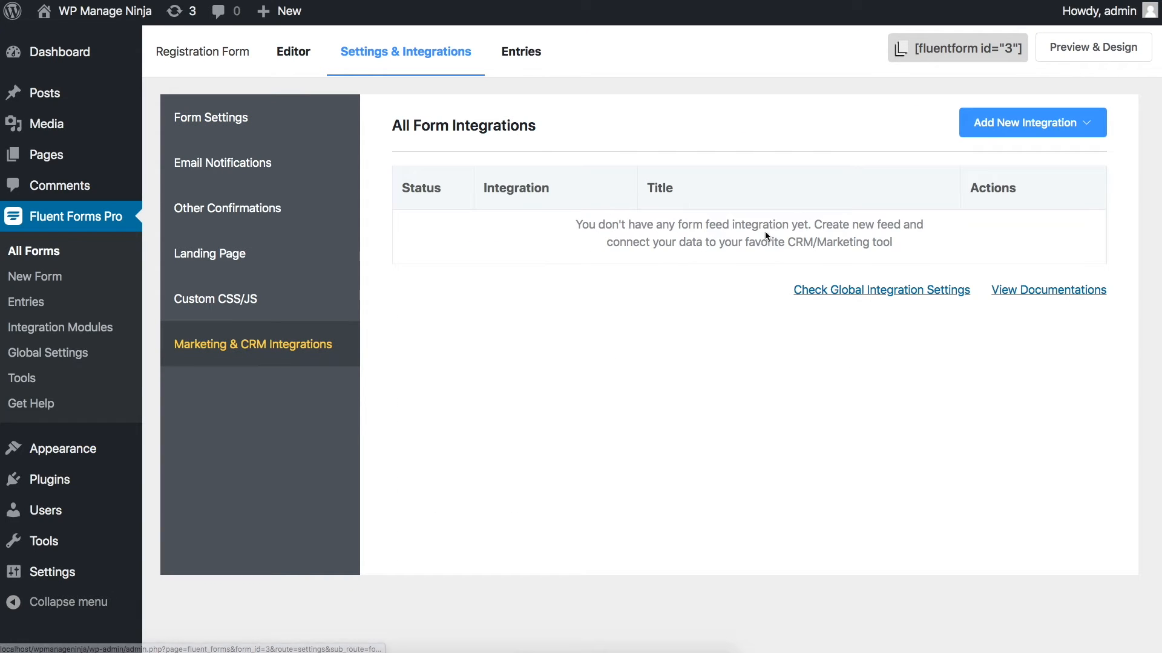
click(1030, 123)
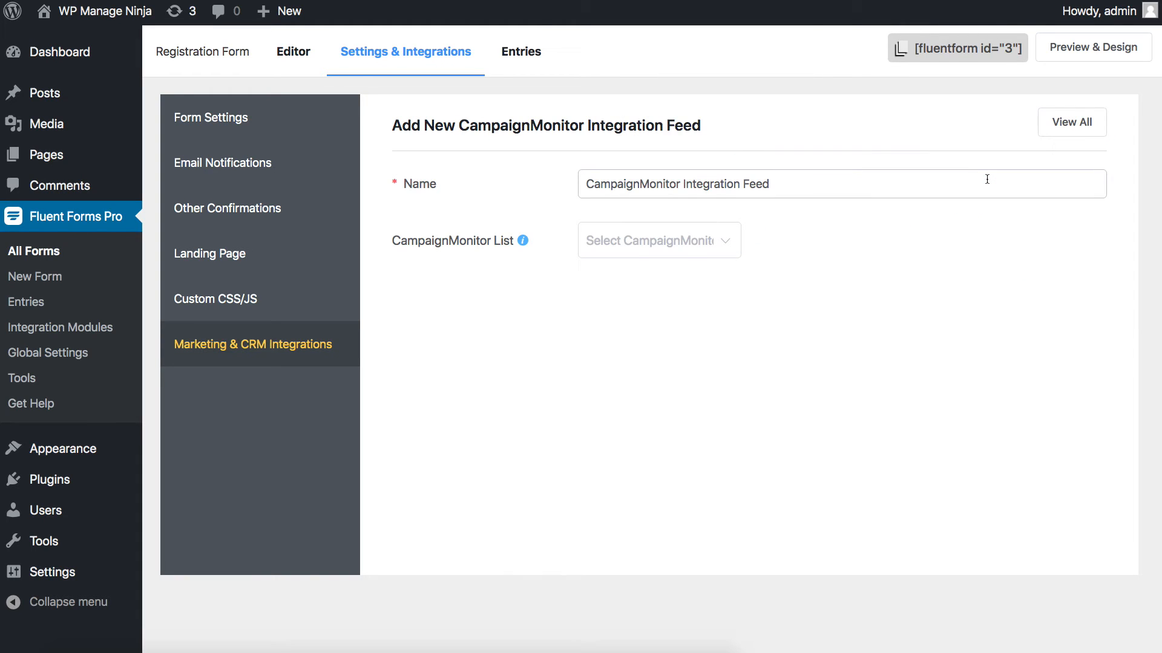
- Create the feed for My First List, mapping Full Name, with ReSubscribe and conditional logic on
click(658, 240)
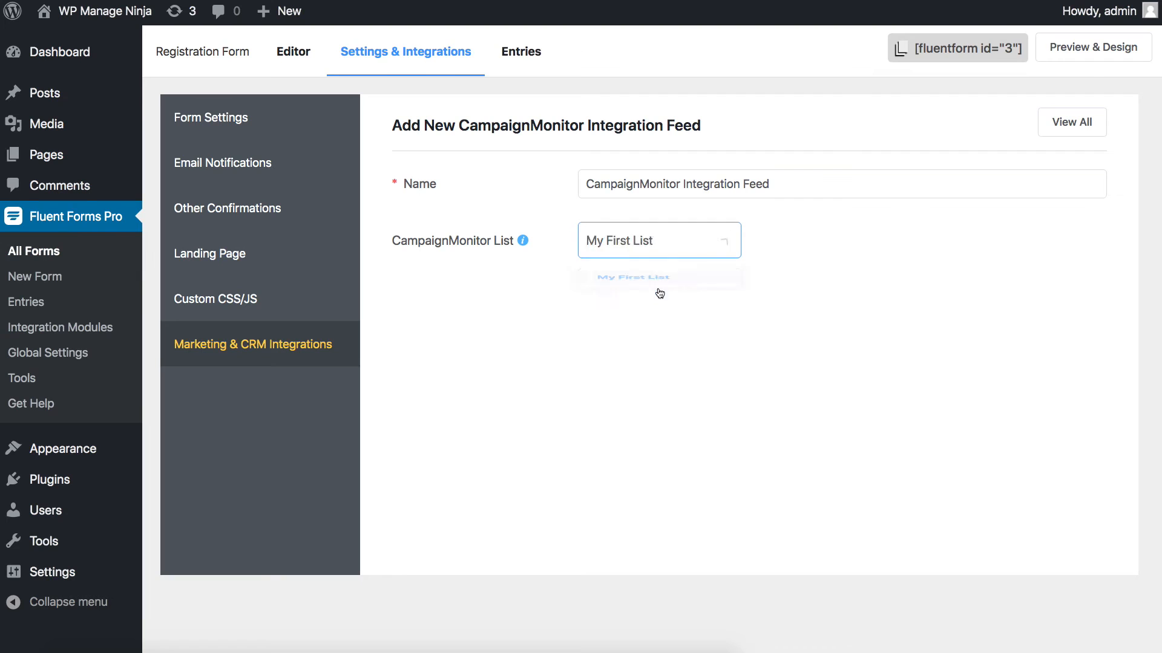
click(631, 277)
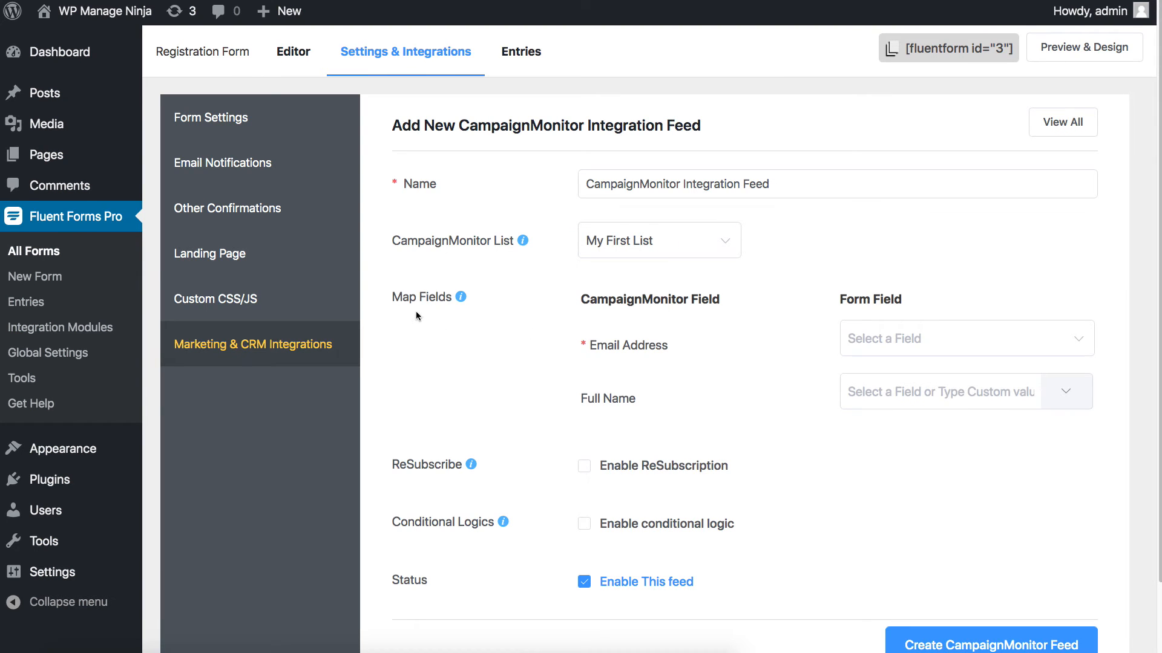
mouse_move(983, 357)
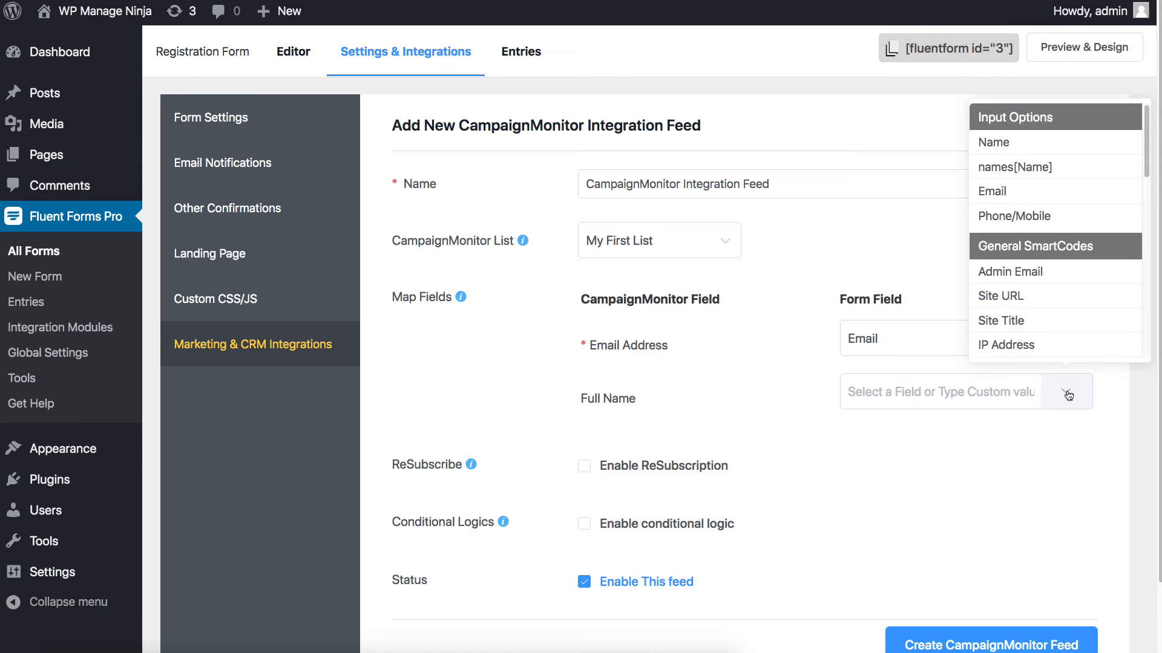
click(1017, 167)
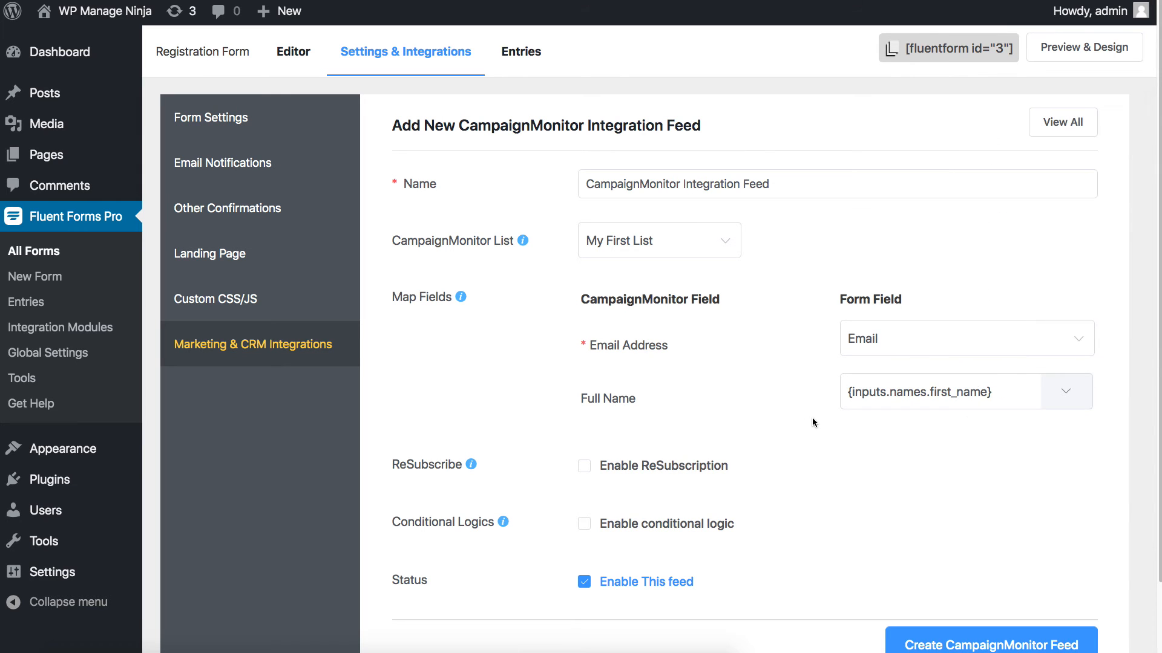
click(584, 465)
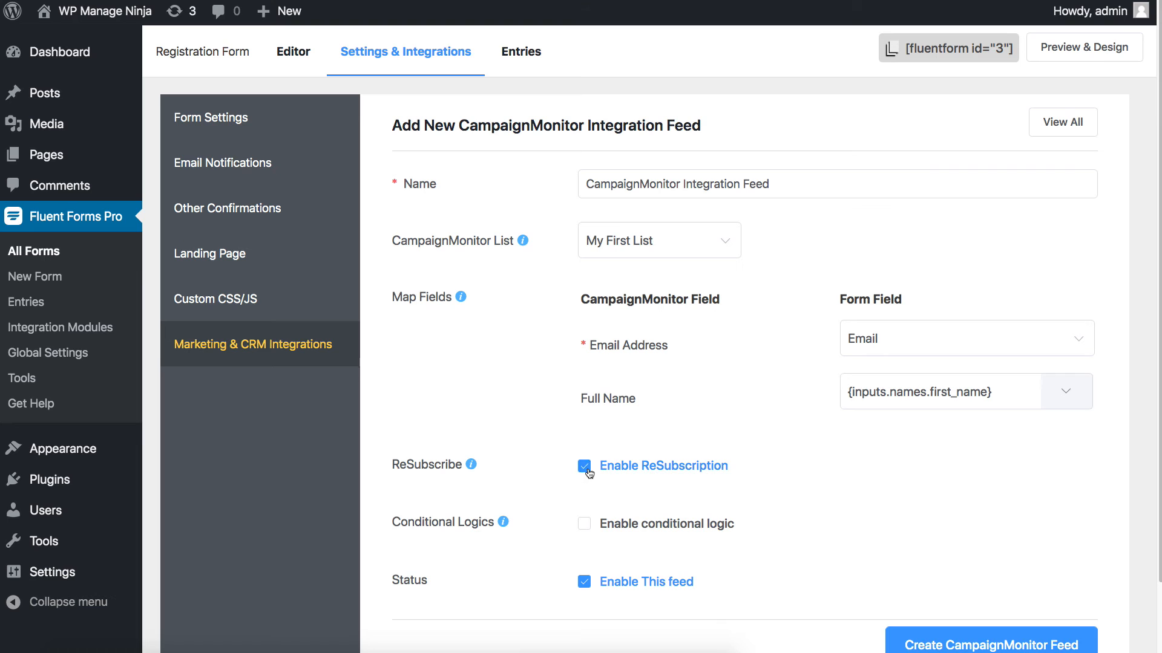
click(584, 523)
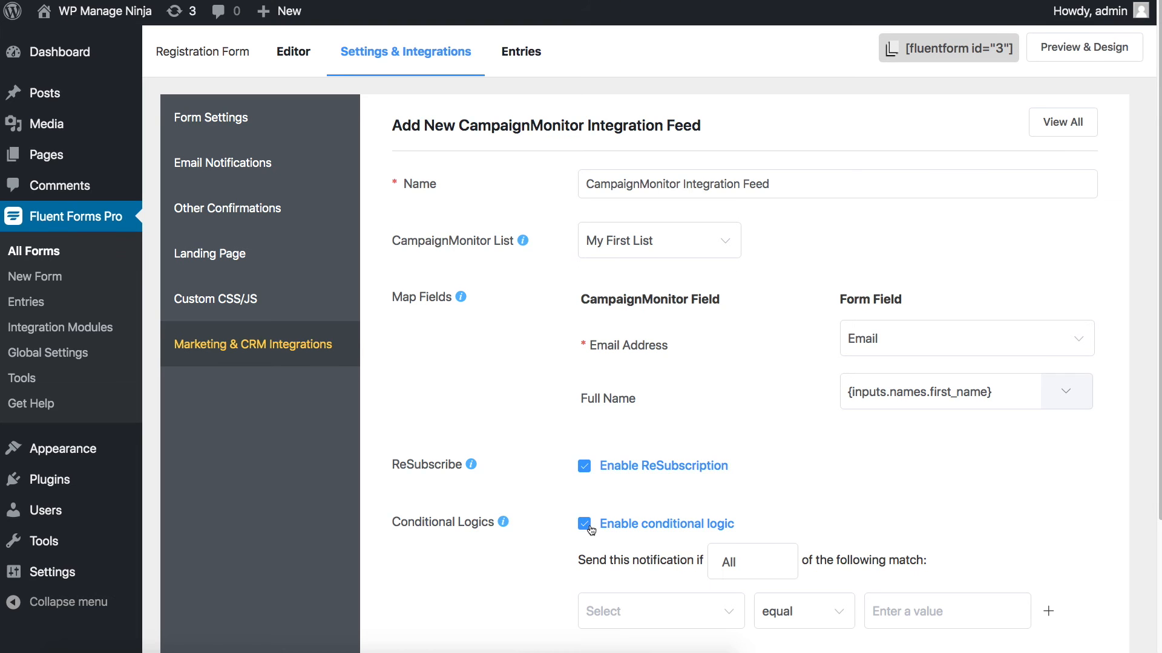
scroll(down, 3)
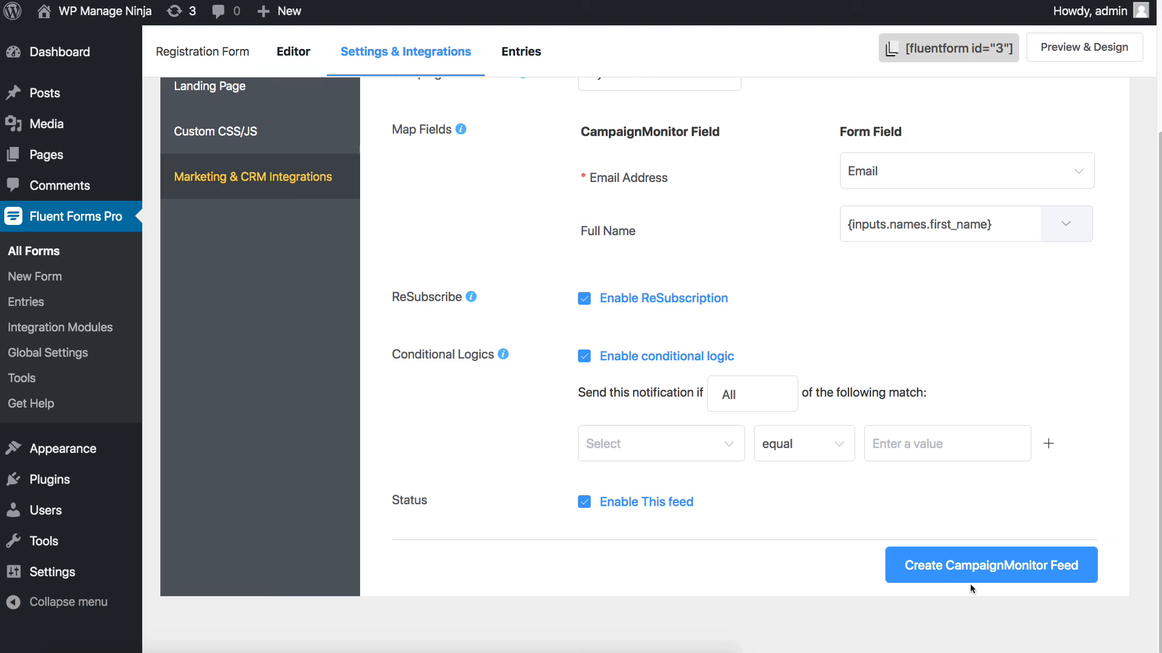
click(990, 565)
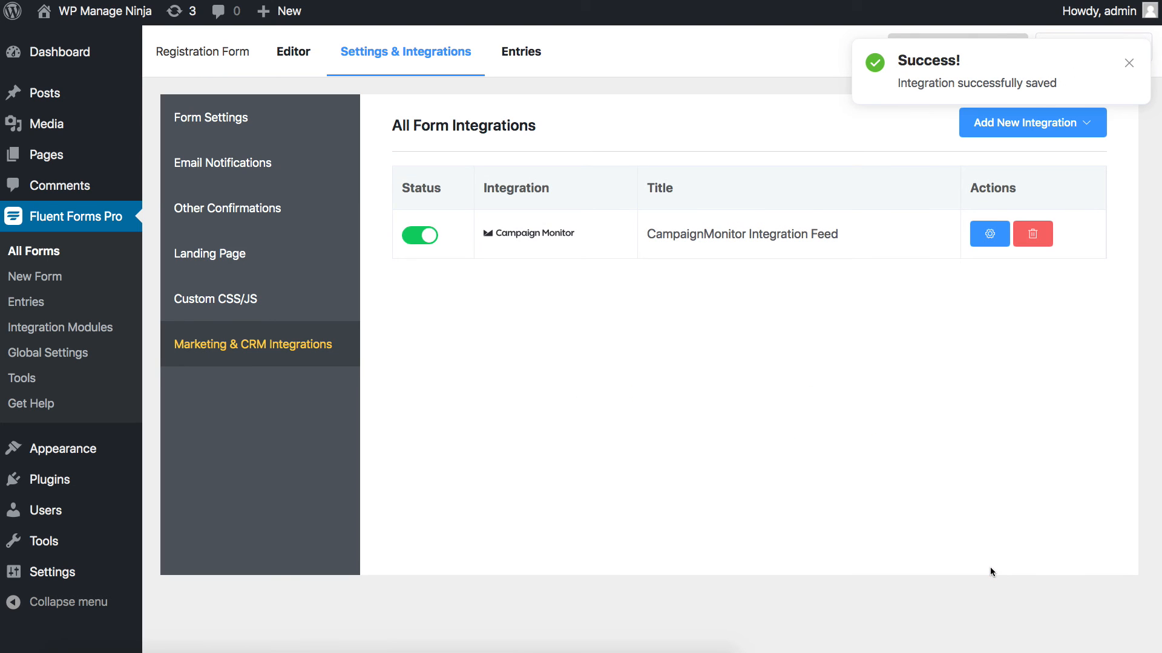